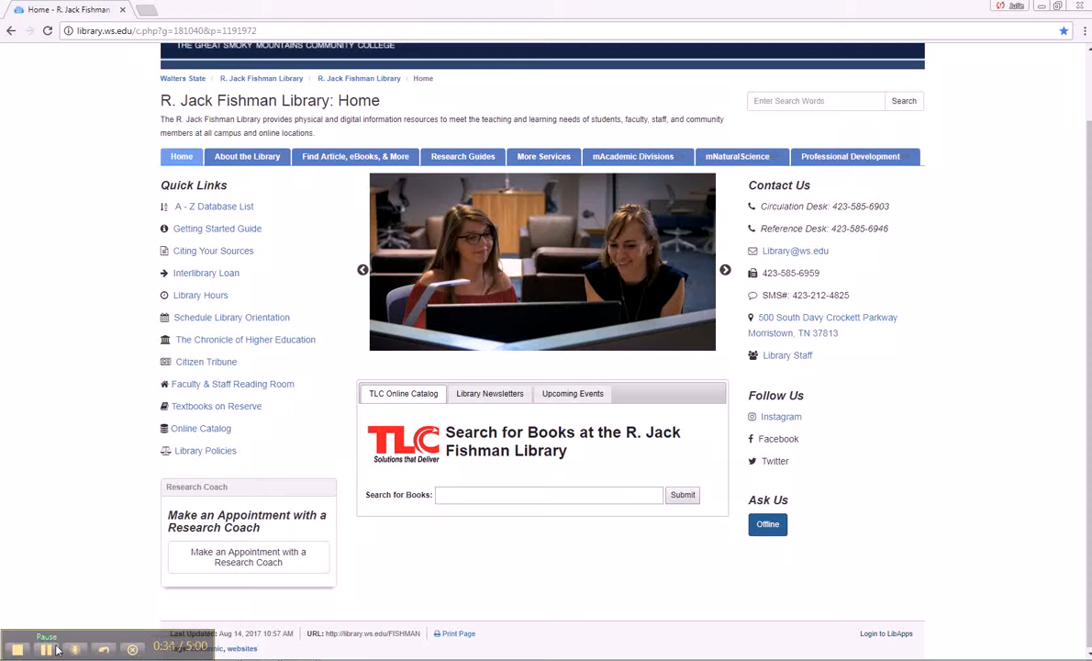
Step: Filter the A–Z database list to the English subject (16 databases)
left_click(215, 205)
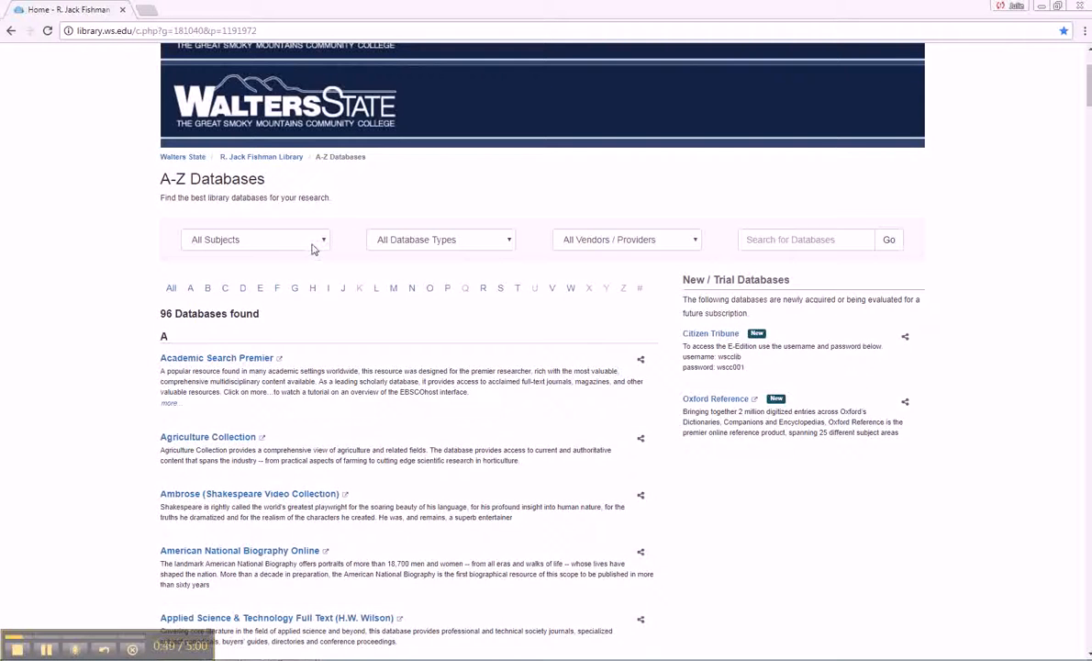
left_click(255, 239)
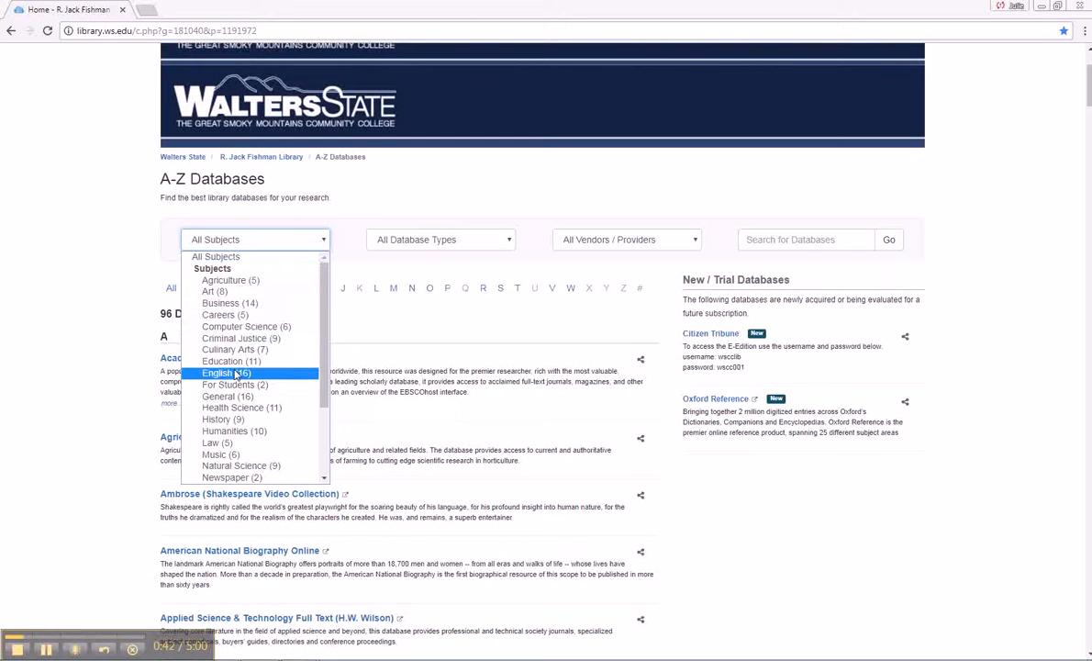
left_click(222, 371)
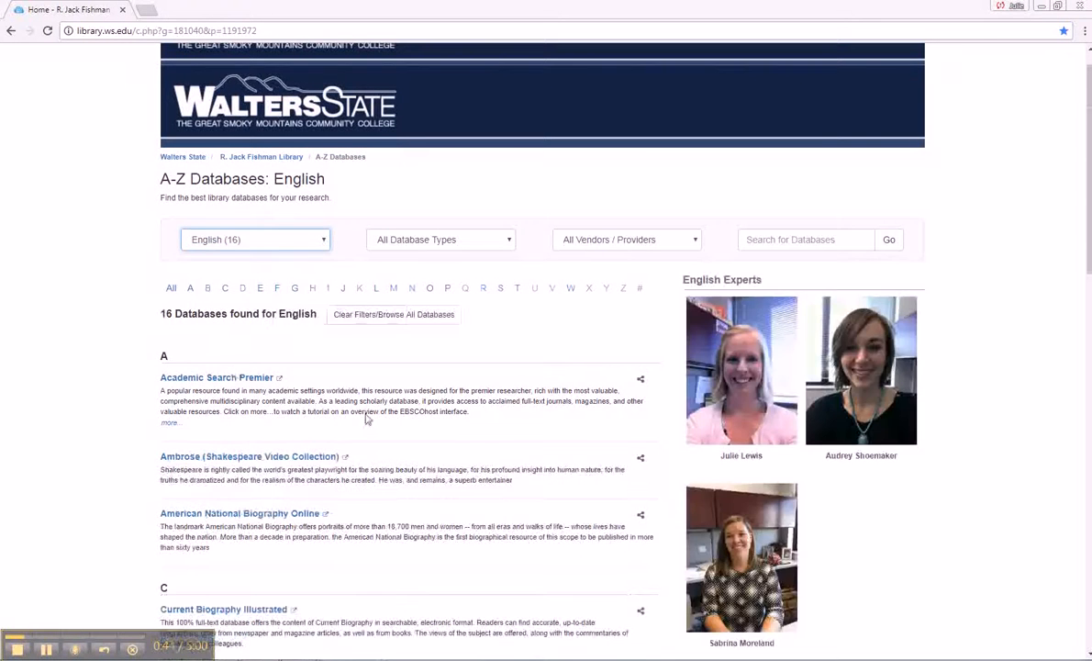
scroll("down", 3)
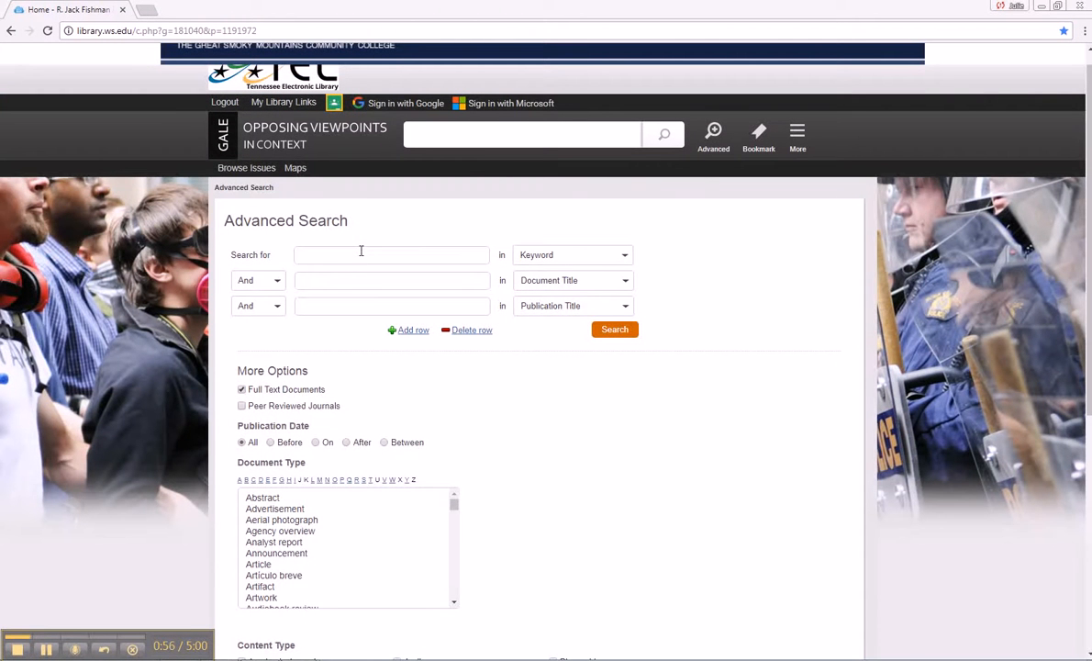
mouse_move(363, 254)
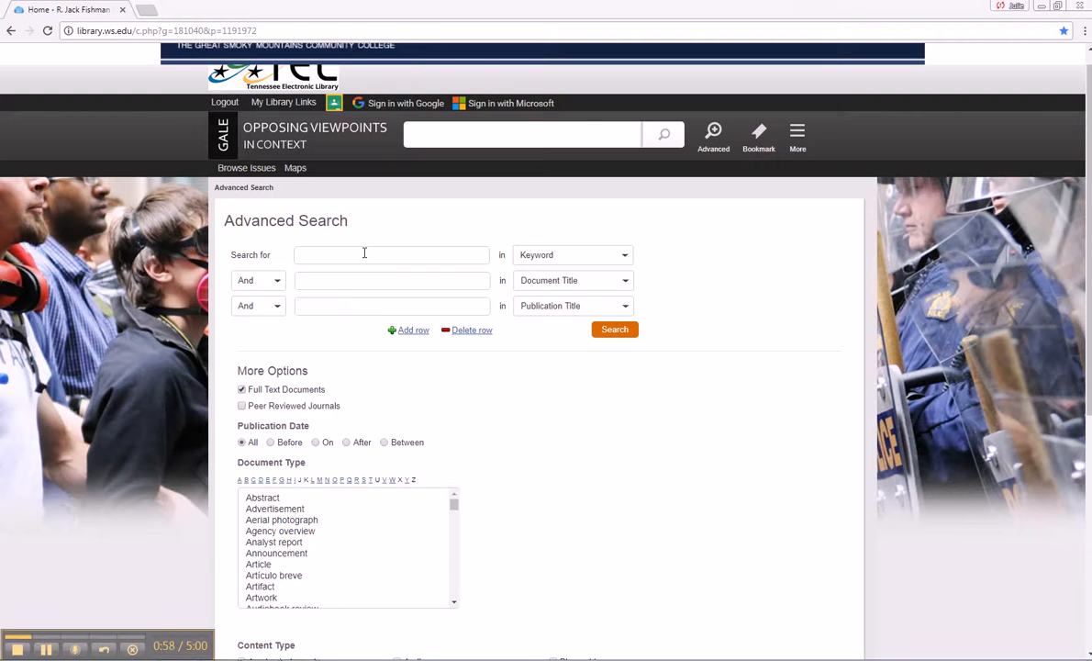
Step: Run an Advanced Search for the keyword 'pot'
type("pol")
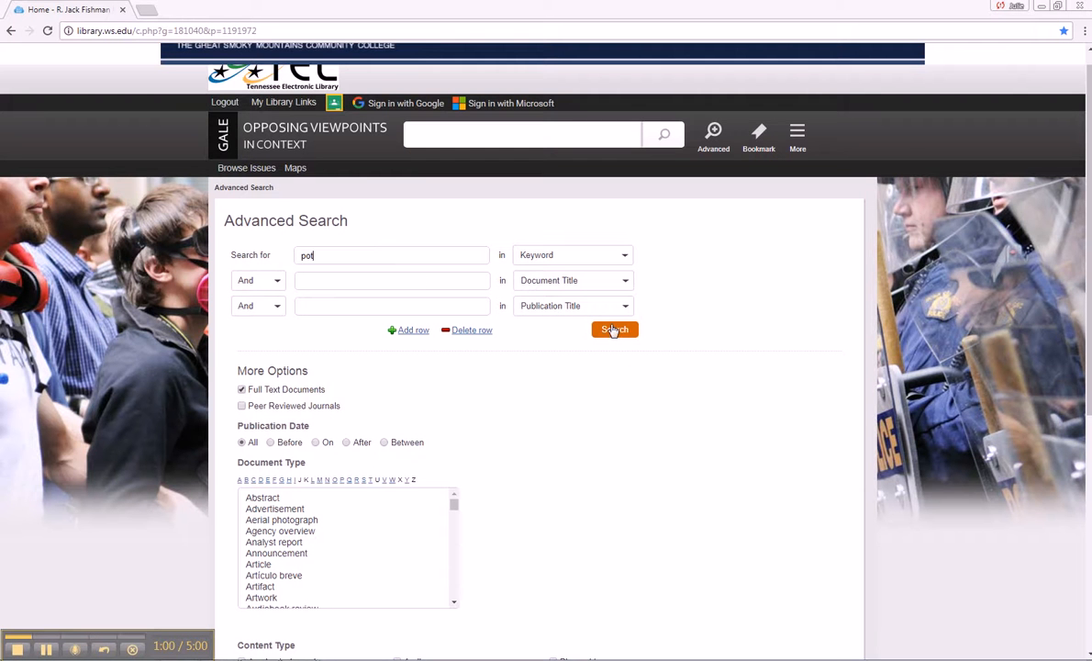
left_click(614, 330)
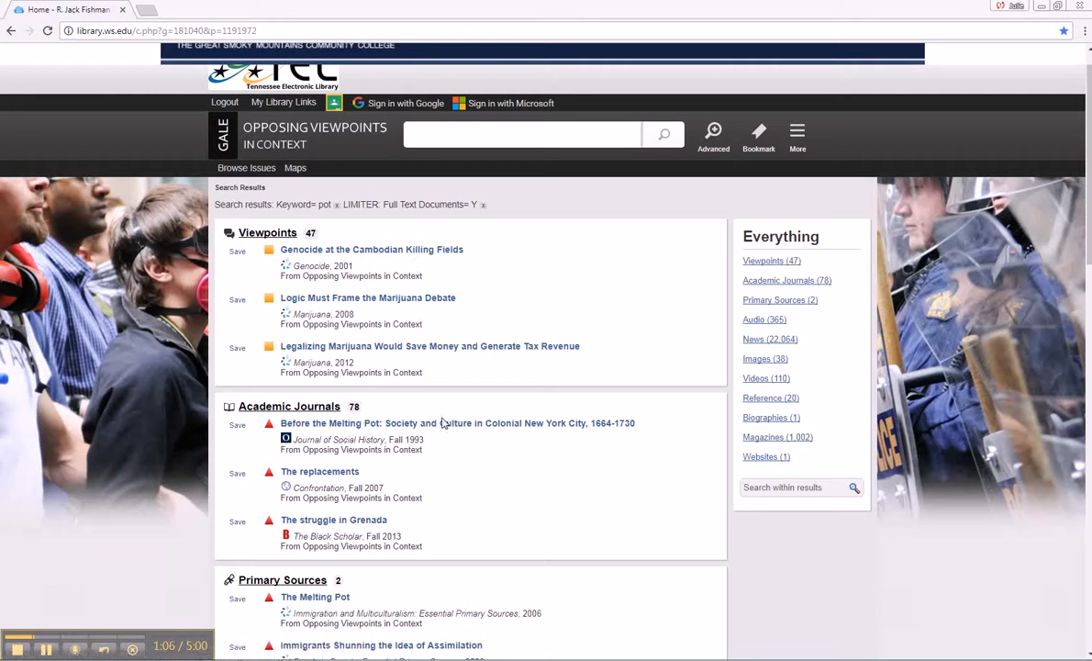
mouse_move(389, 249)
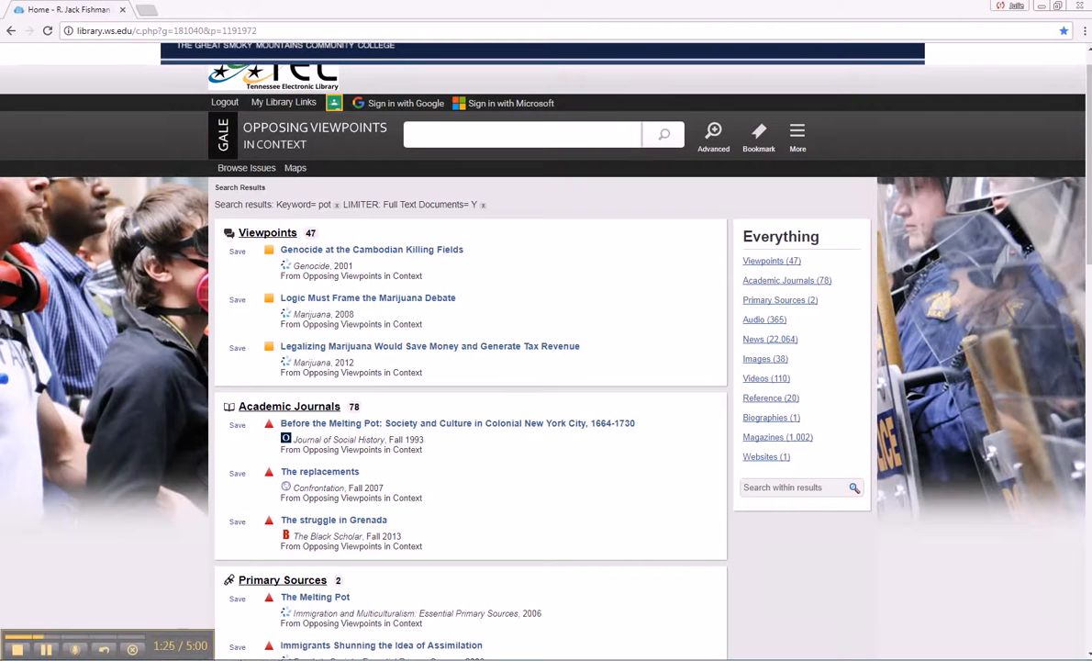
Step: Back in Advanced Search, enter 'marijuana' and 'legalization' as keywords
left_click(713, 133)
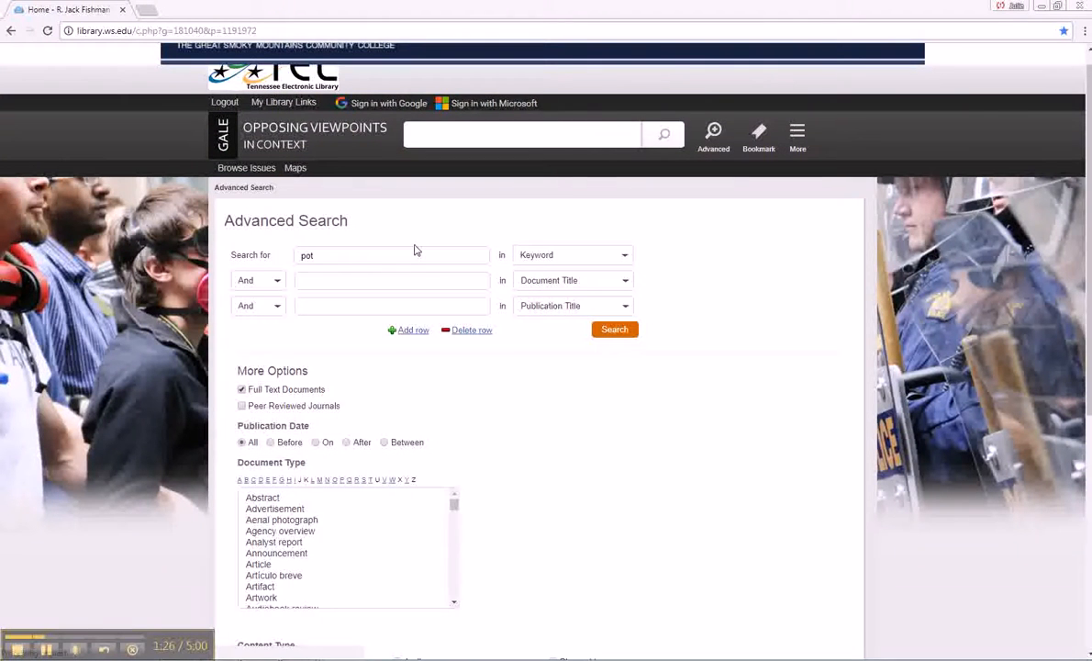
type("marijuana")
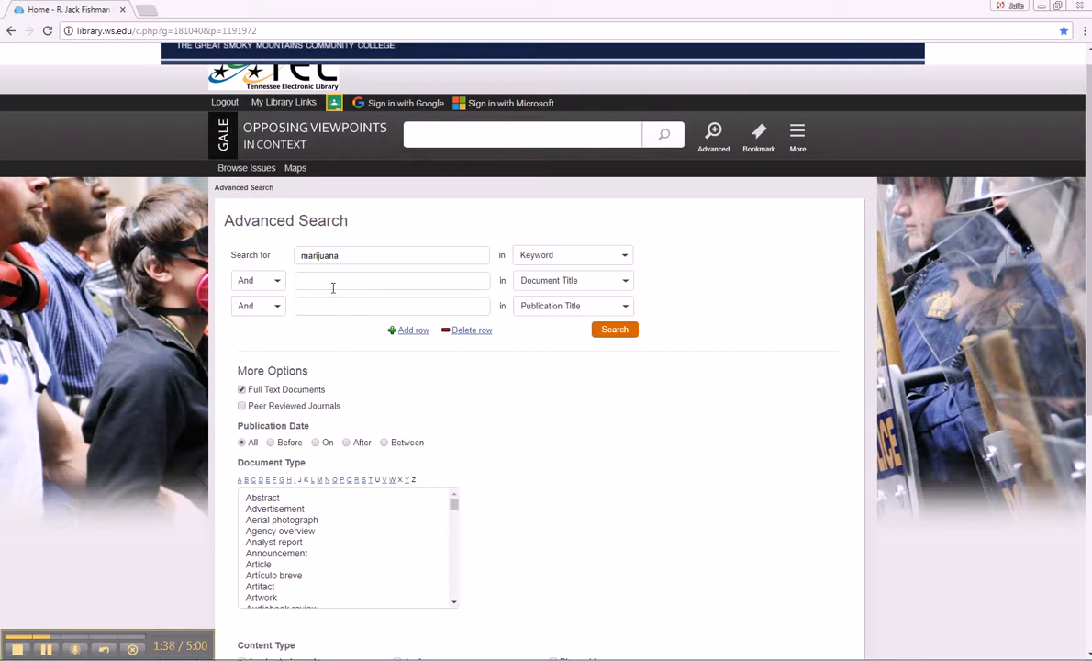
type("legal")
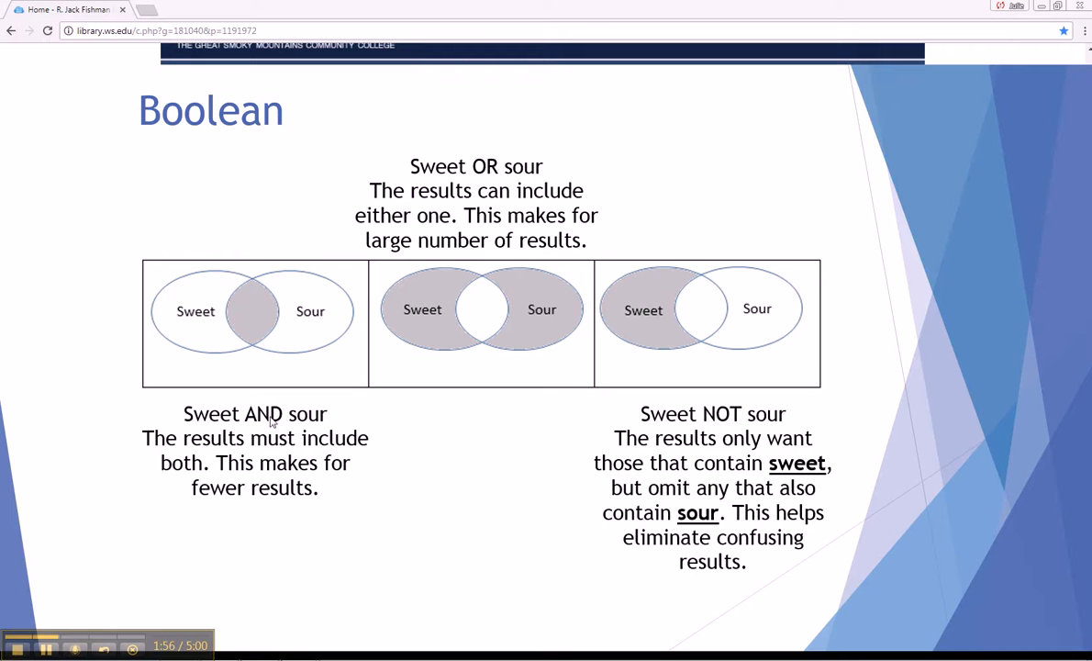
mouse_move(348, 520)
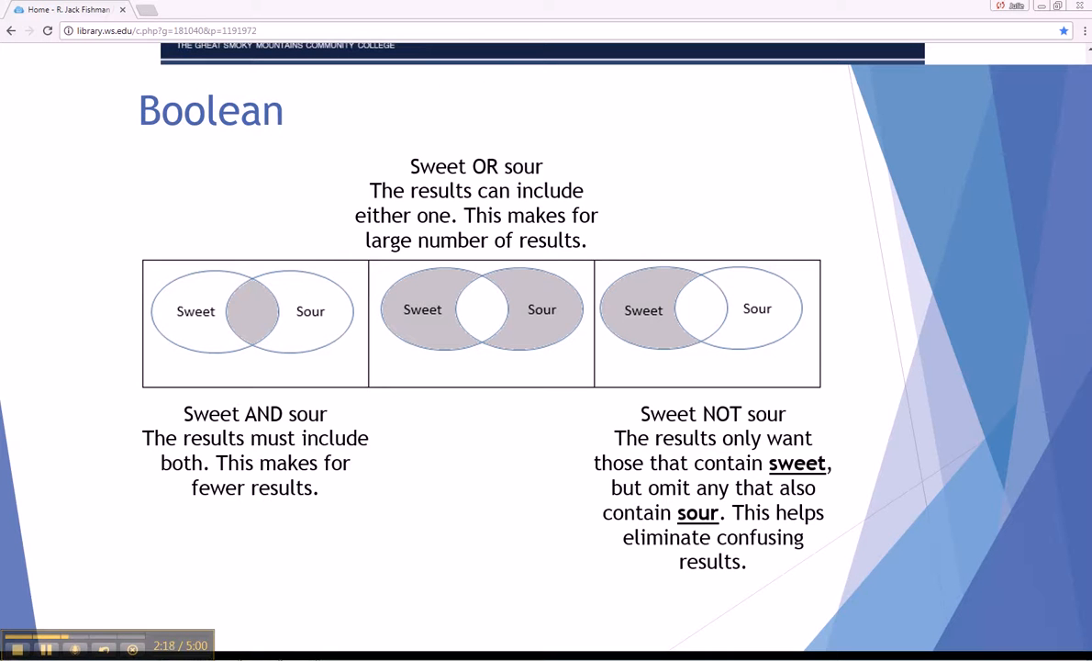
mouse_move(973, 410)
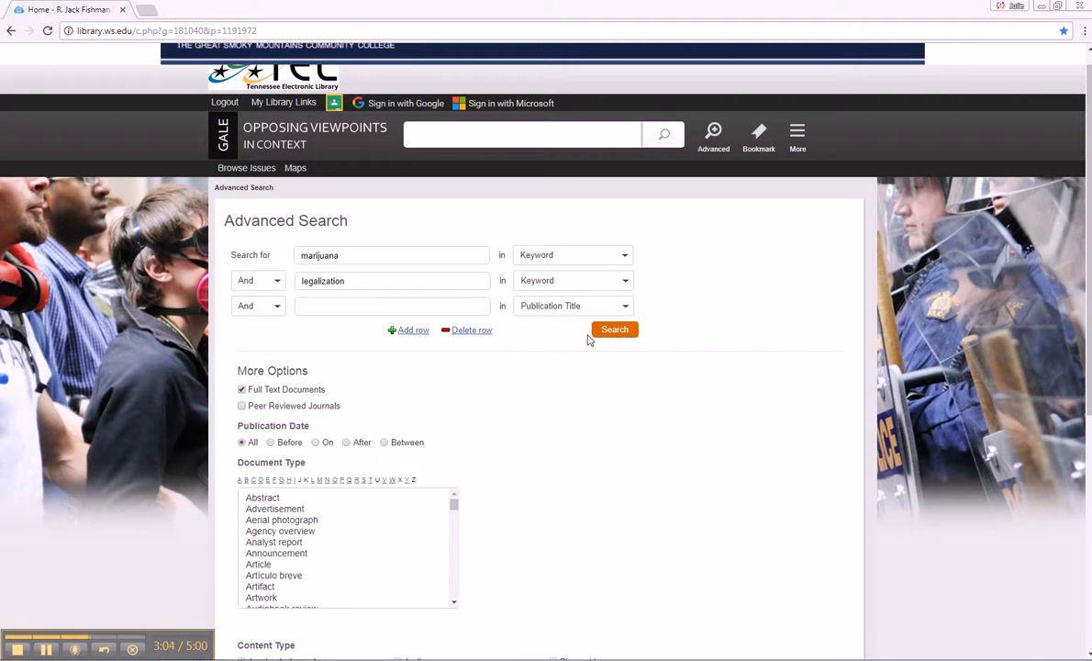
Step: Run the marijuana AND legalization Advanced Search
left_click(615, 329)
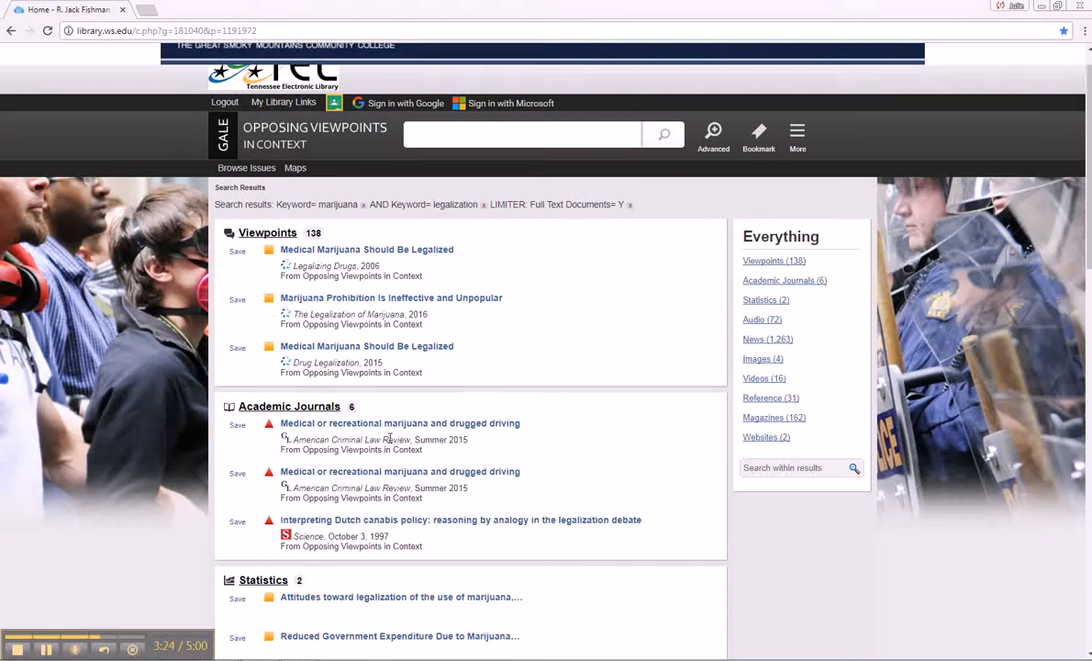
mouse_move(666, 539)
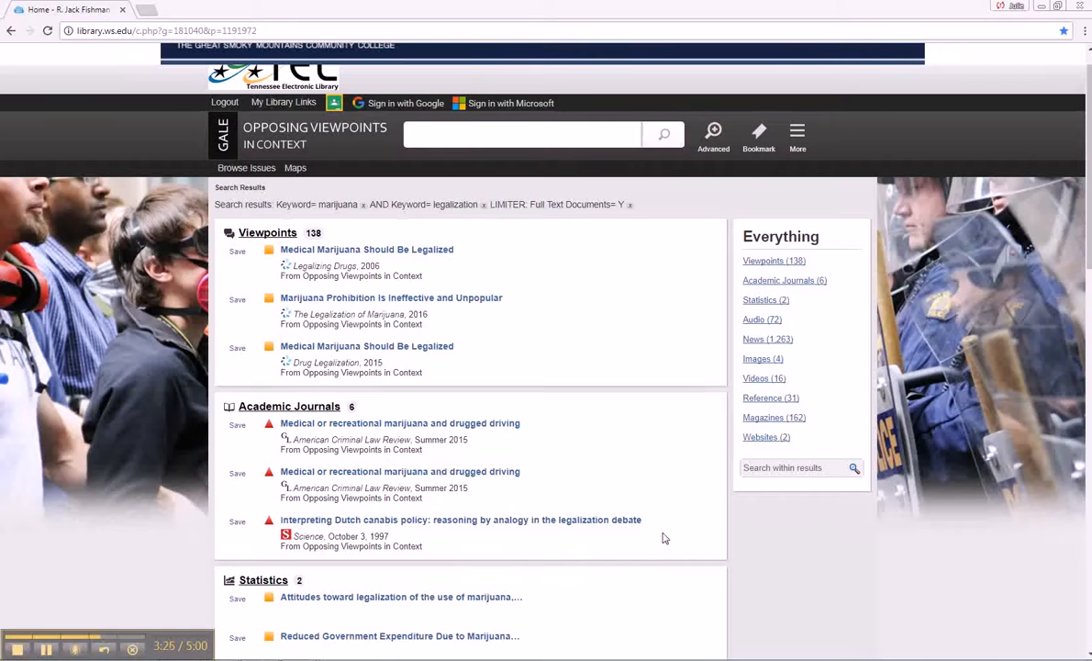
scroll("down", 3)
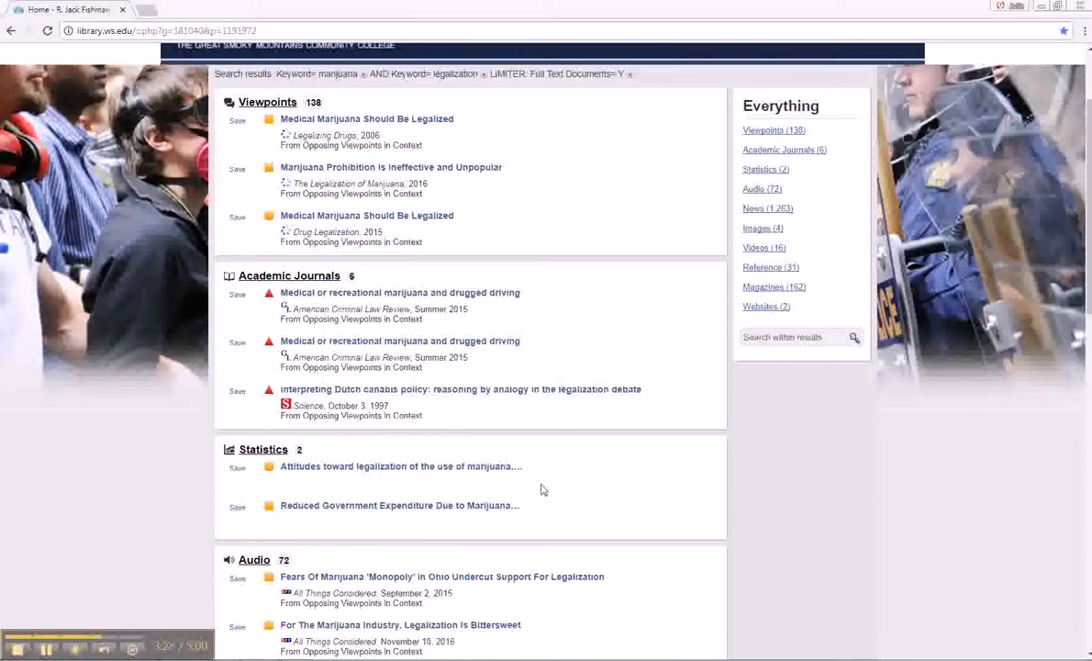
scroll("down", 3)
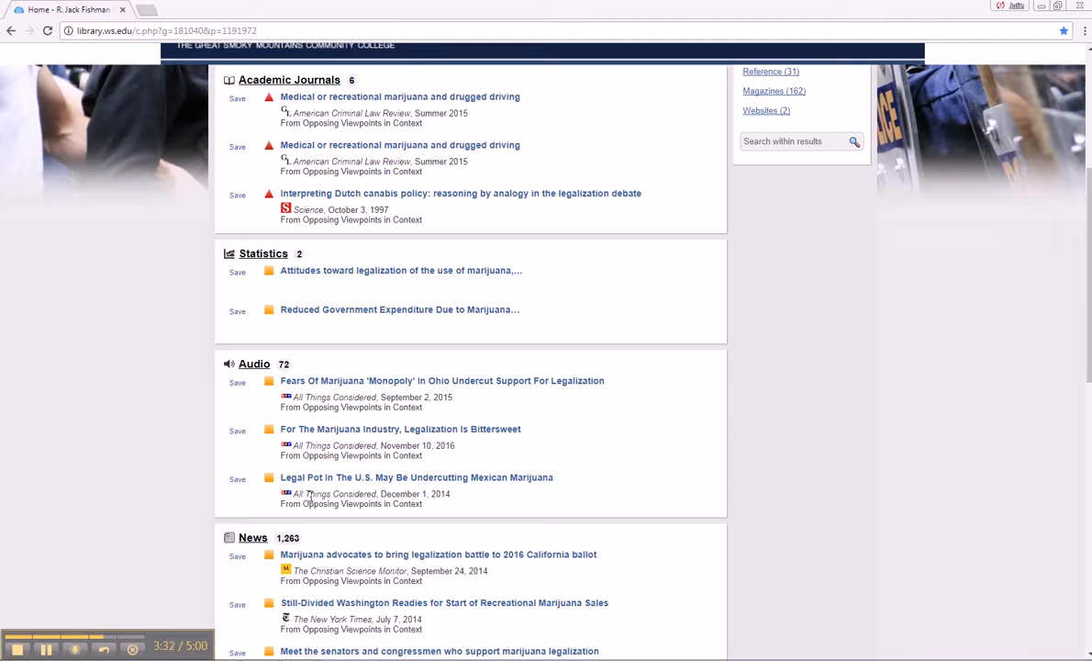
mouse_move(507, 412)
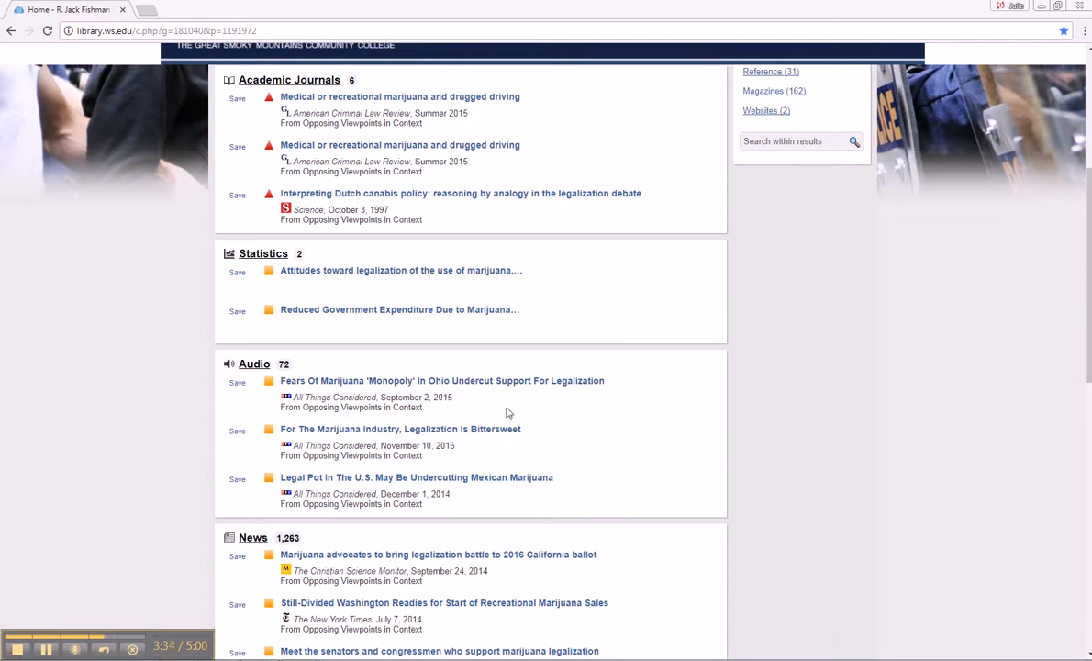
mouse_move(405, 396)
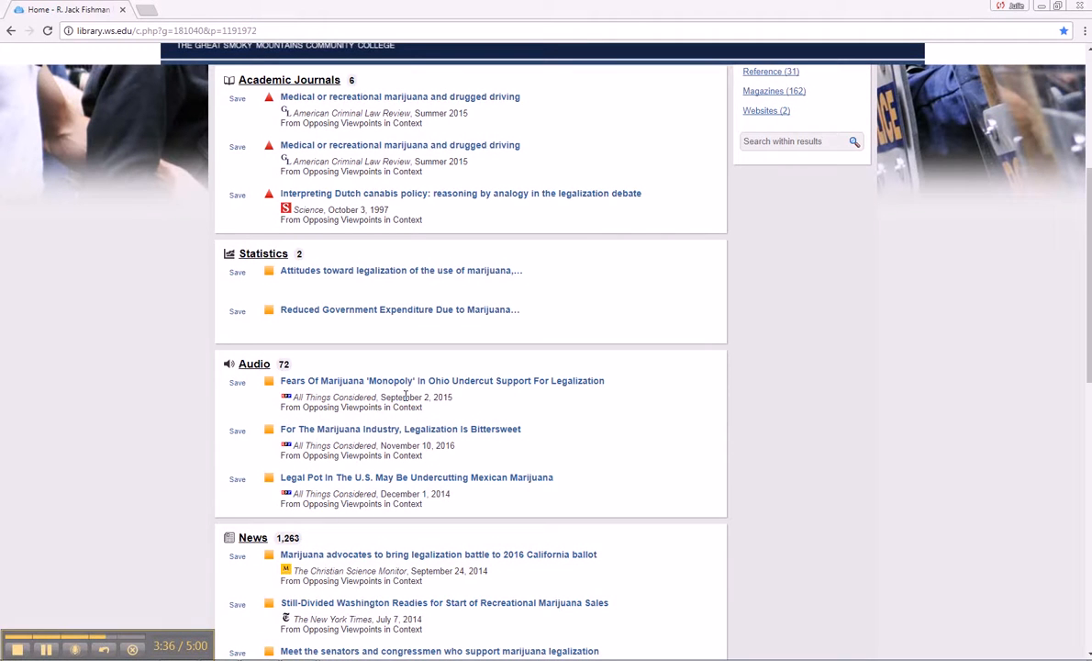
scroll("down", 3)
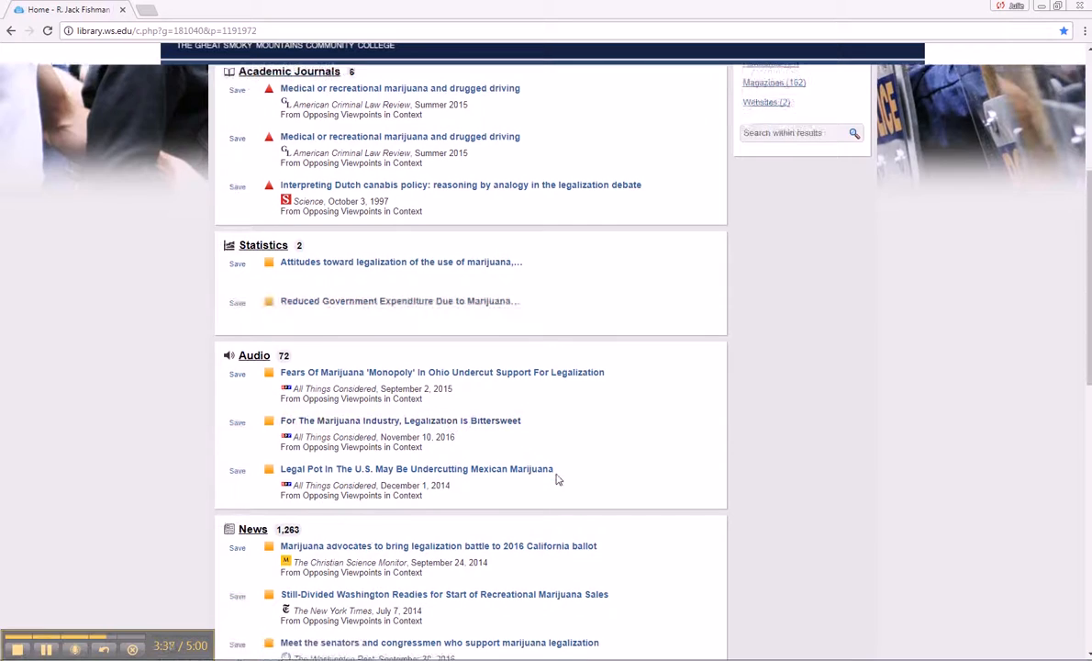
scroll("down", 3)
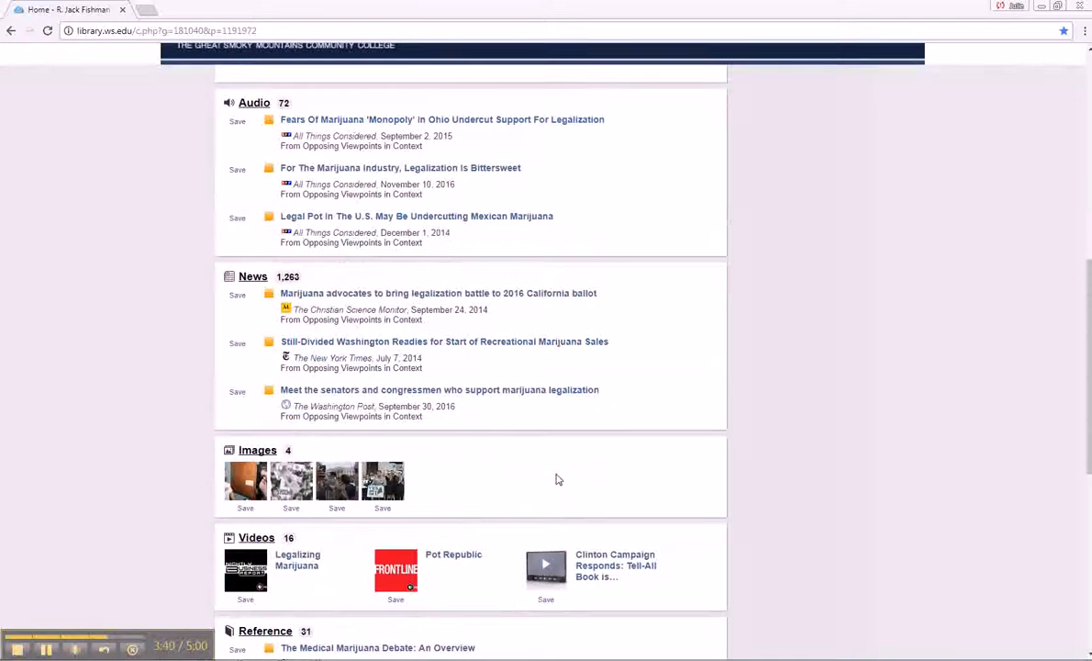
scroll("up", 3)
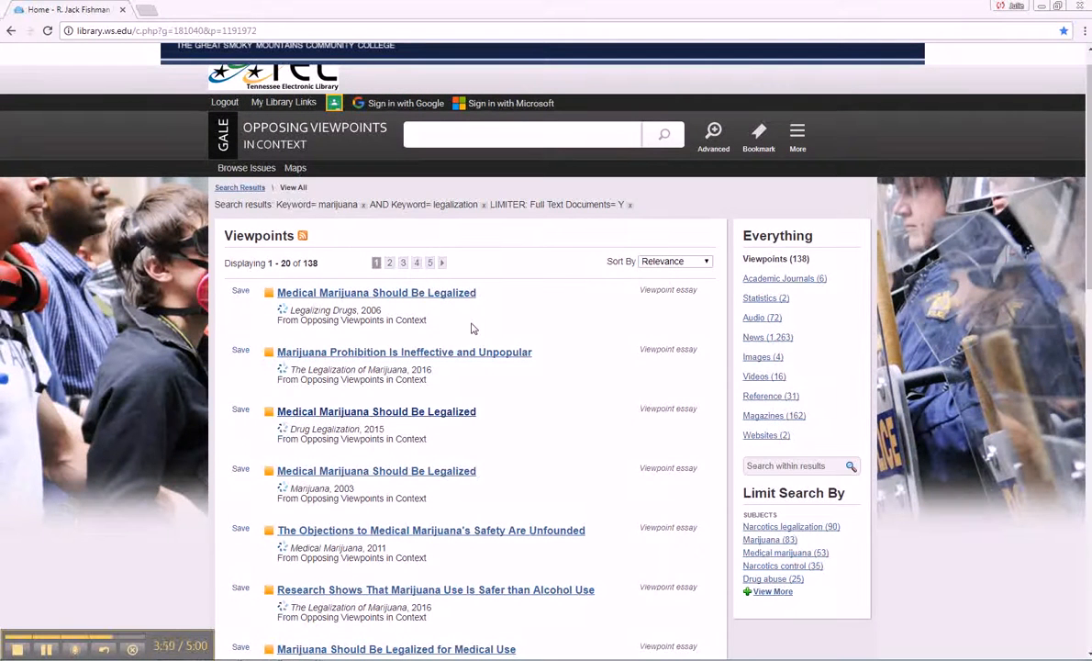
mouse_move(376, 292)
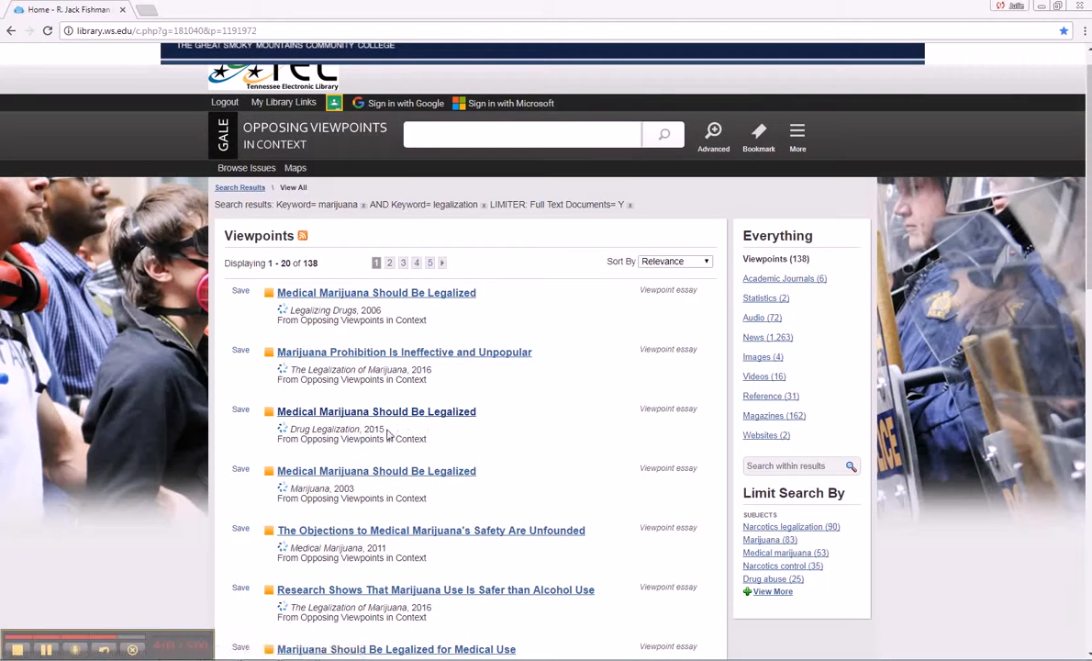
Step: List all 138 viewpoints and open the 2015 essay 'Medical Marijuana Should Be Legalized'
double_click(373, 429)
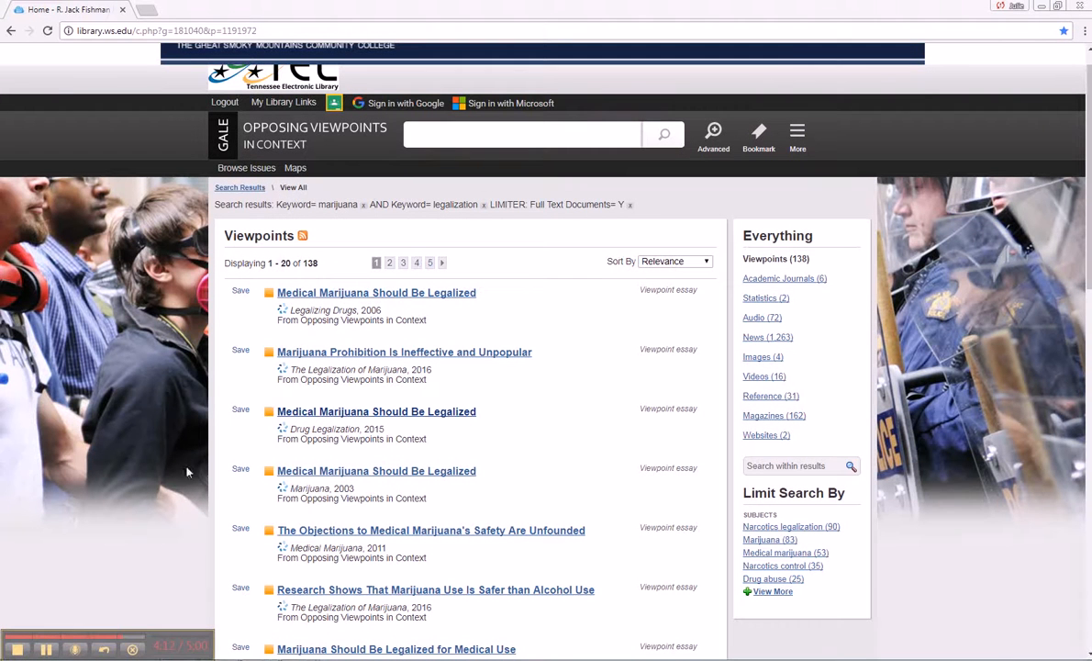
mouse_move(376, 292)
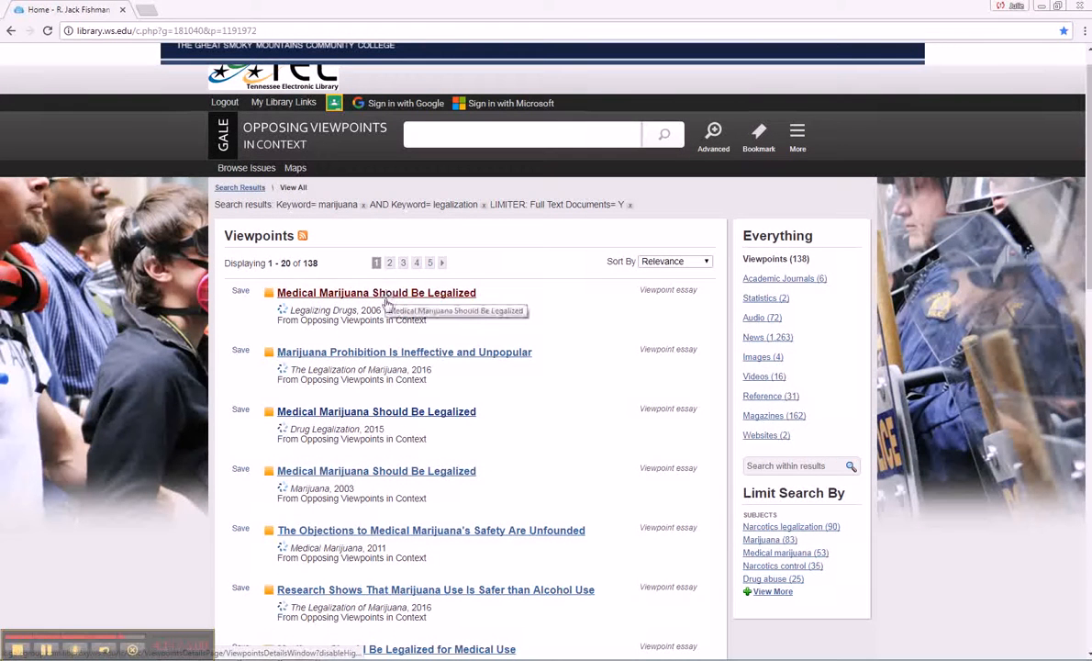
mouse_move(397, 419)
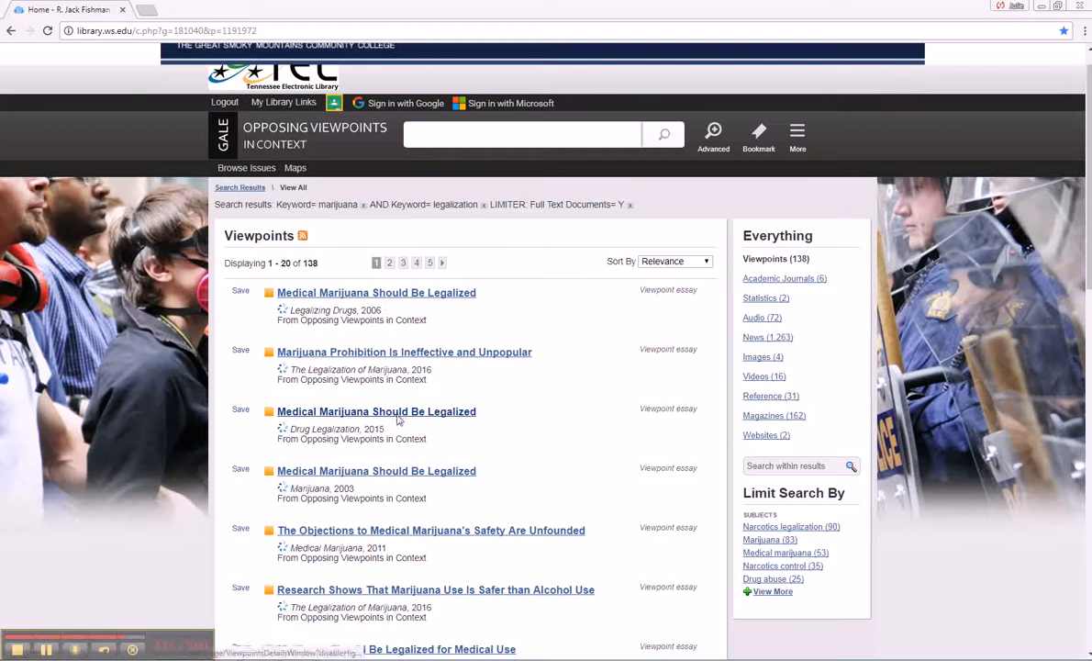
left_click(377, 411)
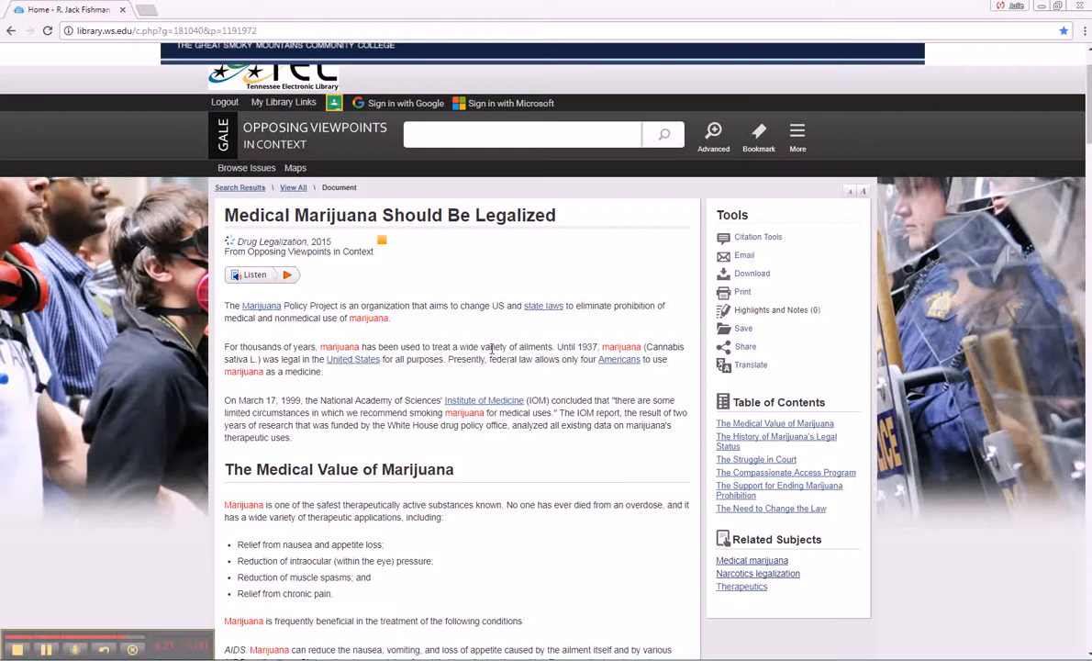
mouse_move(590, 385)
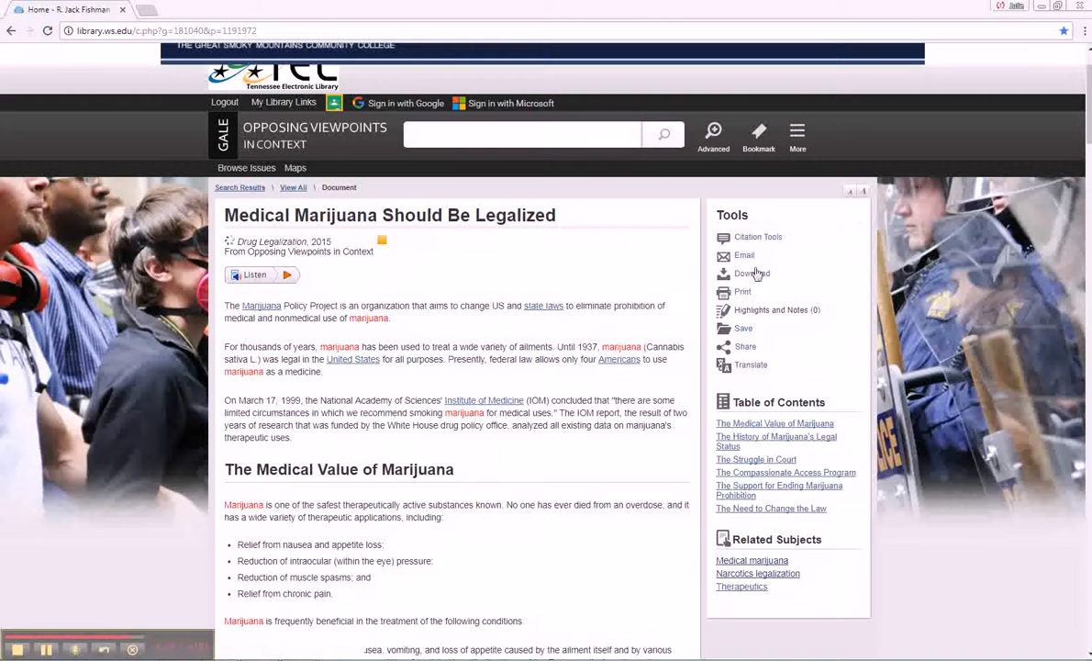
Step: Show the essay's Download format options, then cancel without downloading
left_click(752, 273)
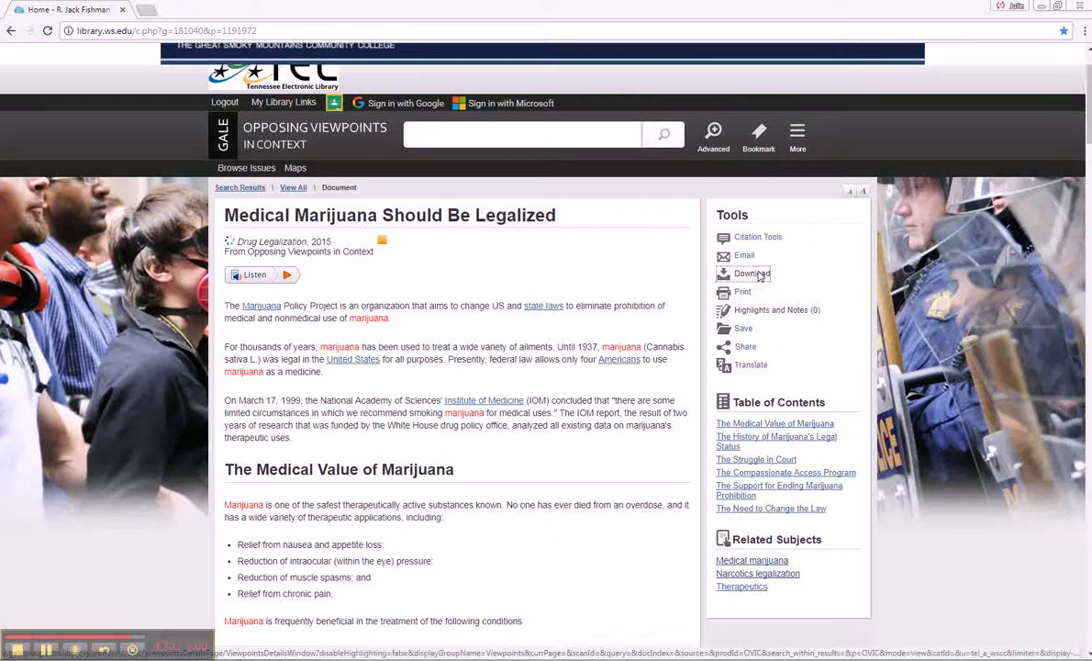
left_click(752, 273)
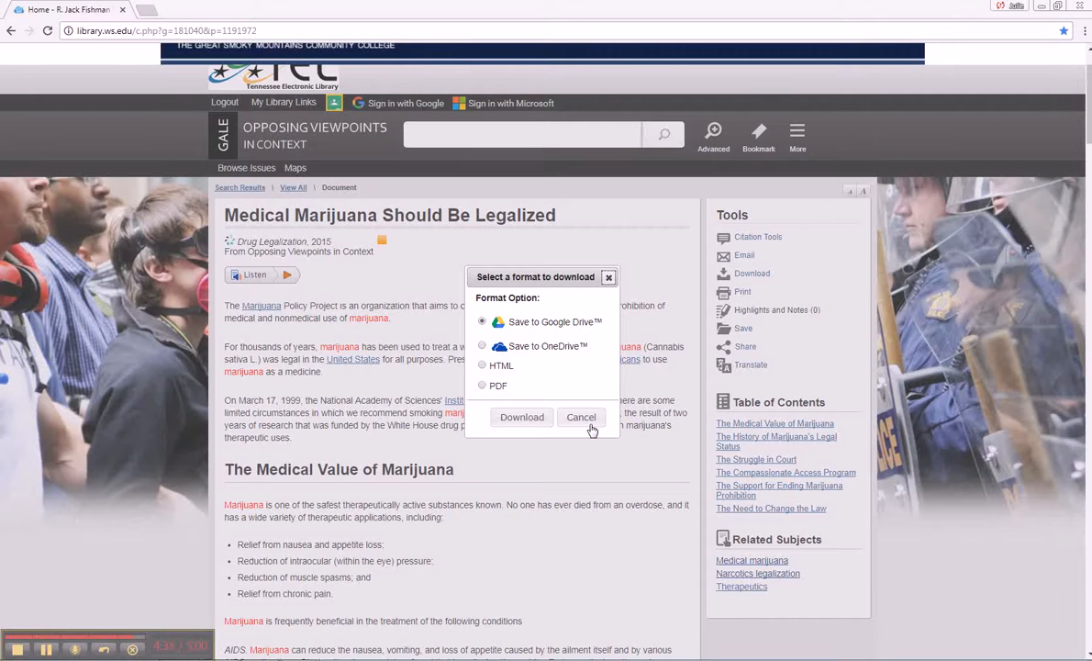
left_click(581, 416)
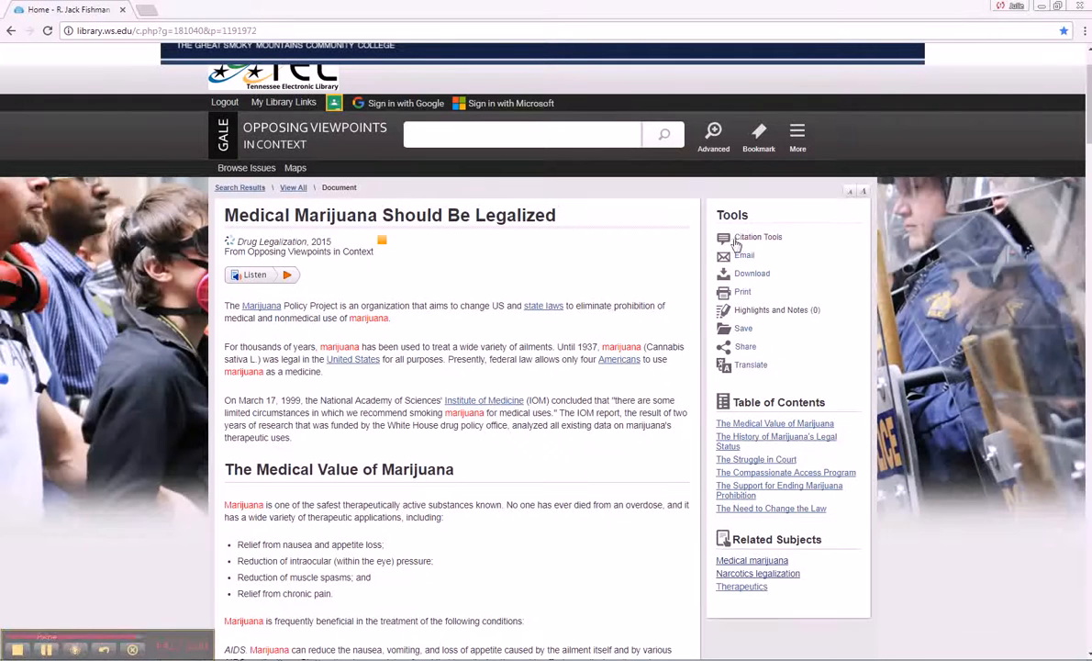
left_click(757, 237)
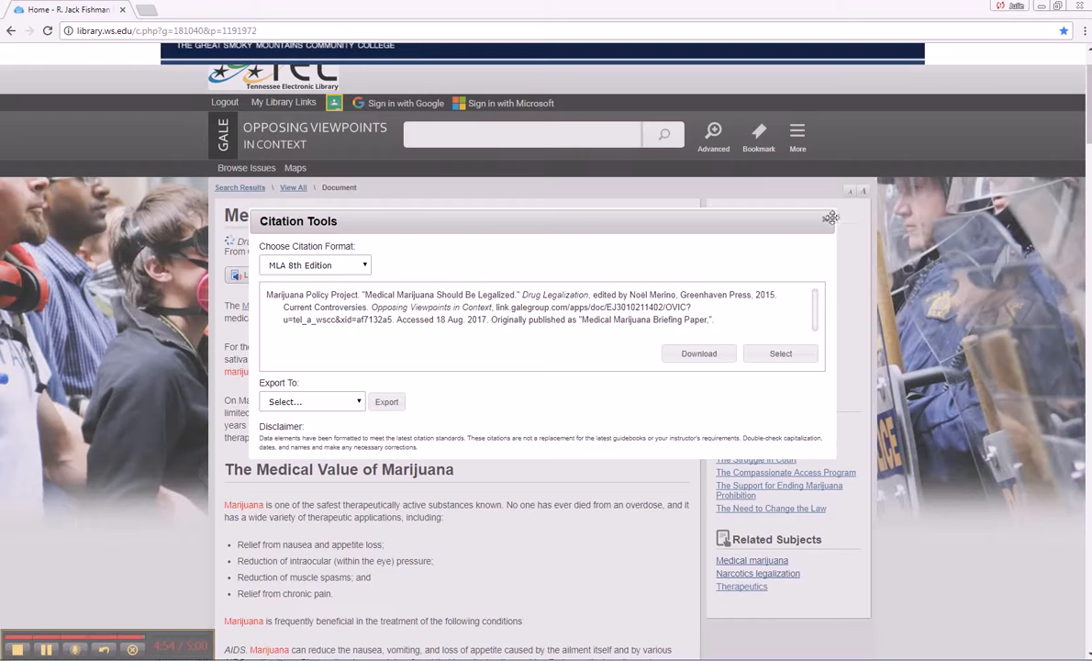
left_click(832, 218)
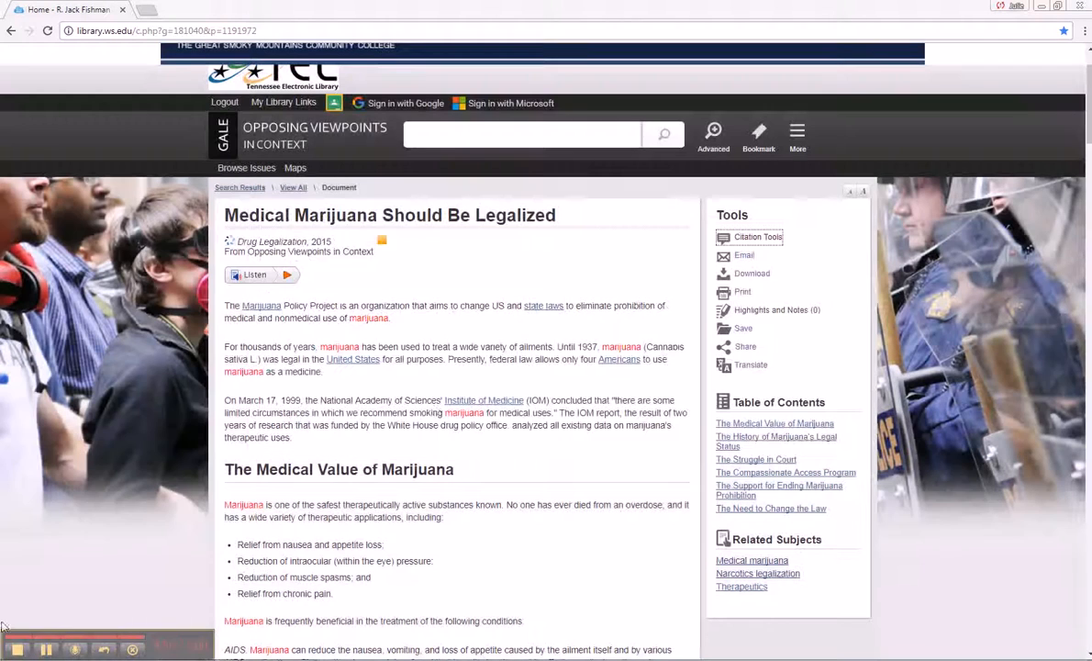